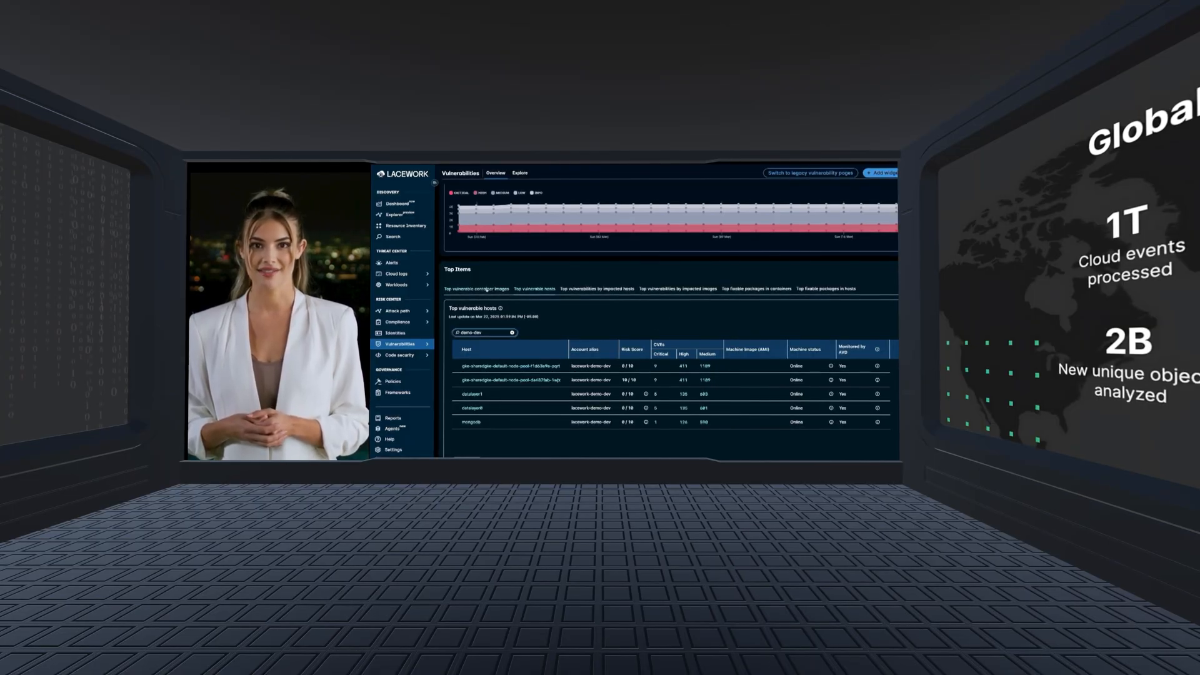
Show the Vulnerabilities overview with the Top items lists of vulnerable hosts and images.
left_click(477, 289)
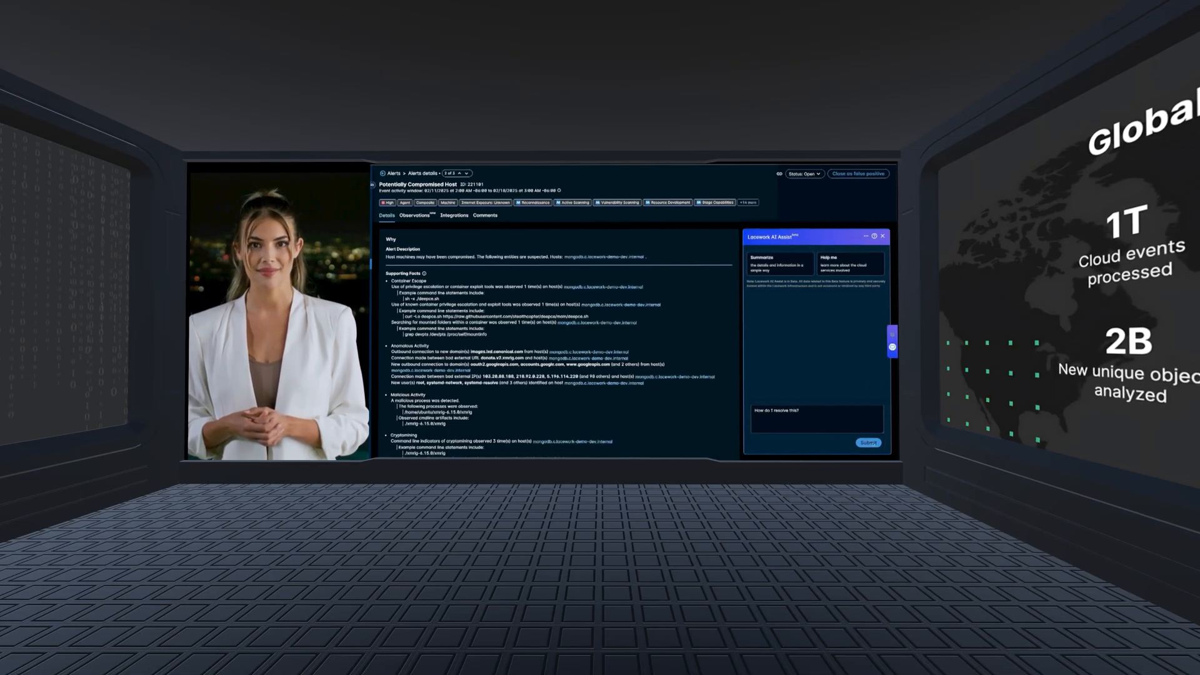
left_click(867, 442)
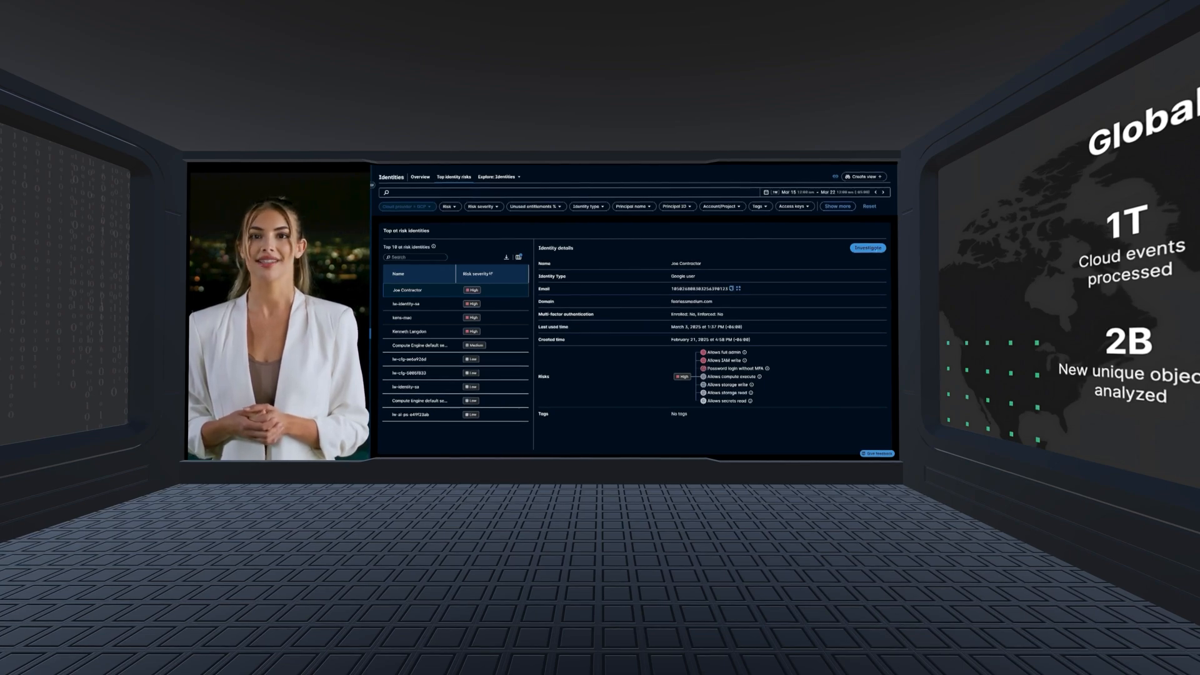
View Joe Contractor's full details and entitlements: 15 services, 25,750 total granted, first service expanded.
left_click(867, 247)
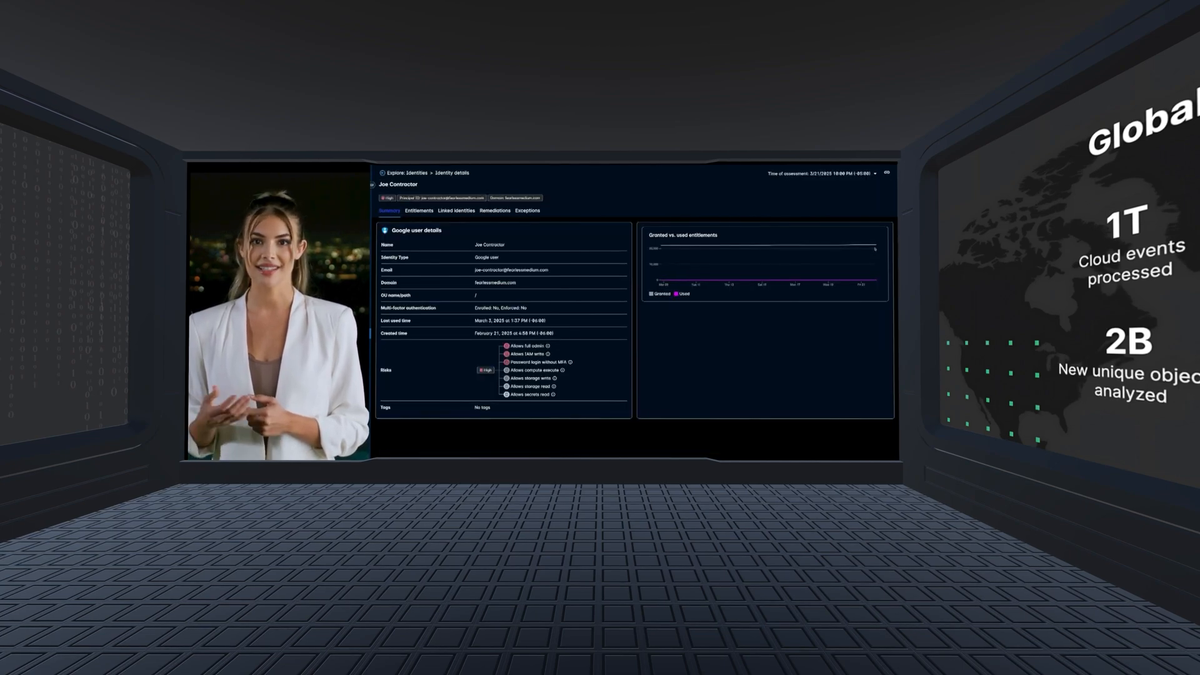
left_click(418, 210)
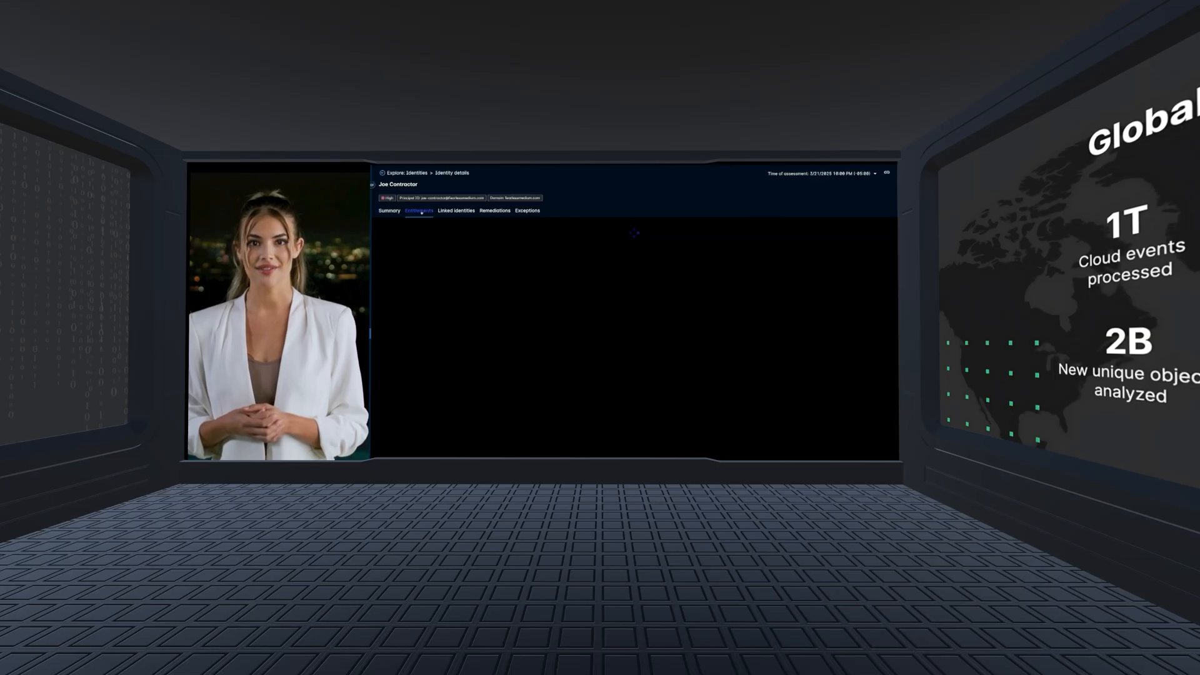
left_click(418, 211)
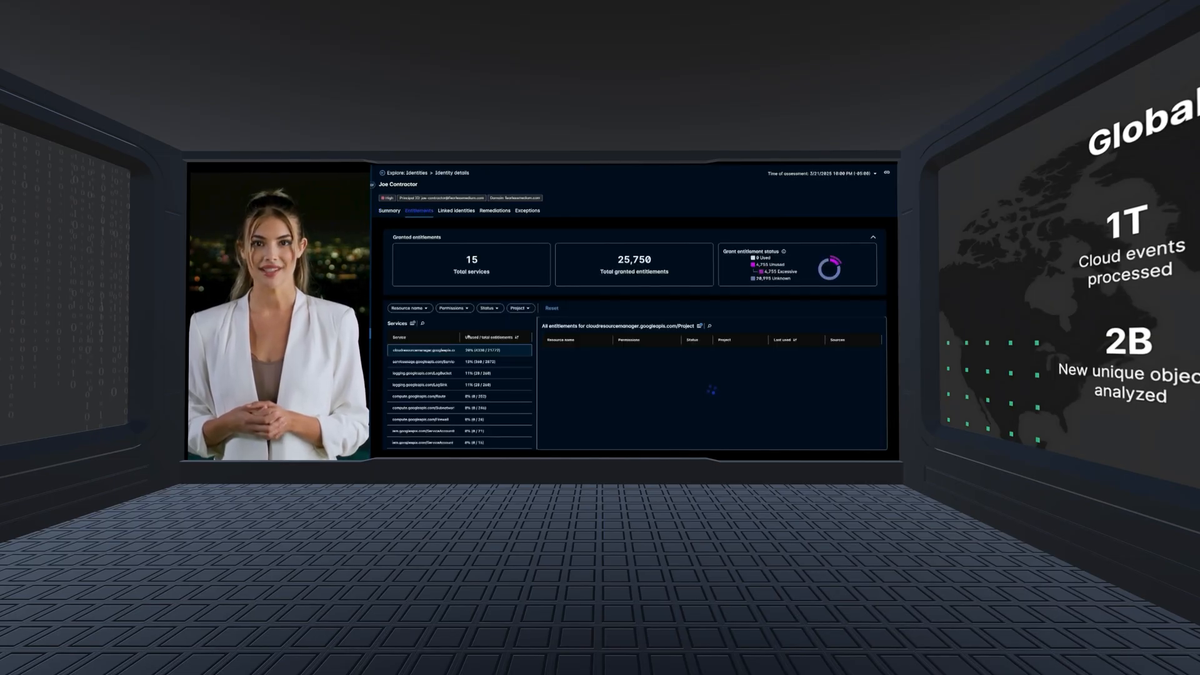